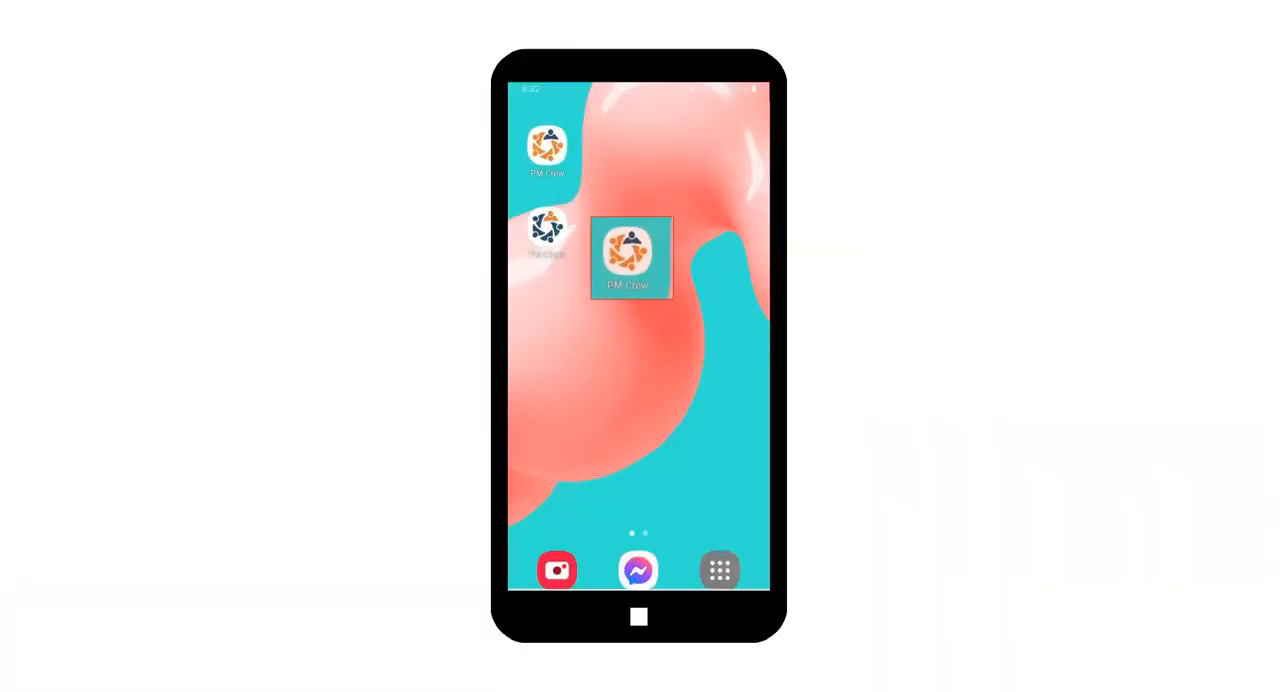
{"action": "left_click", "coordinate": [631, 258]}
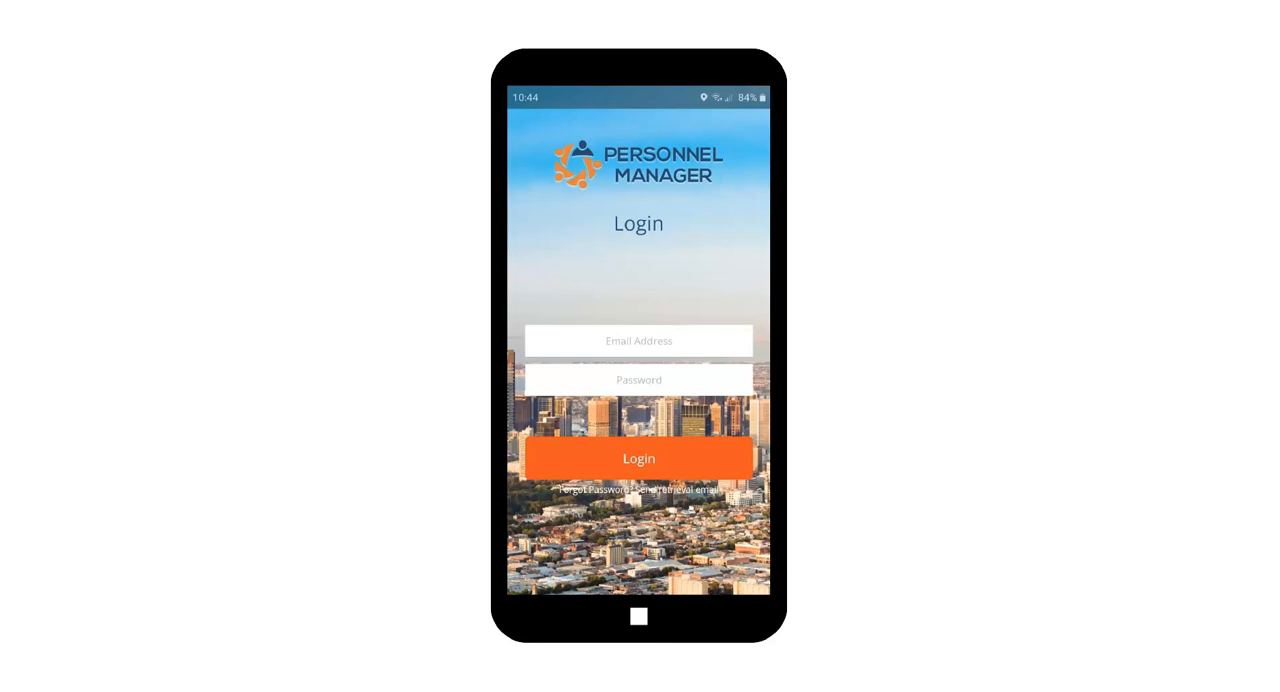
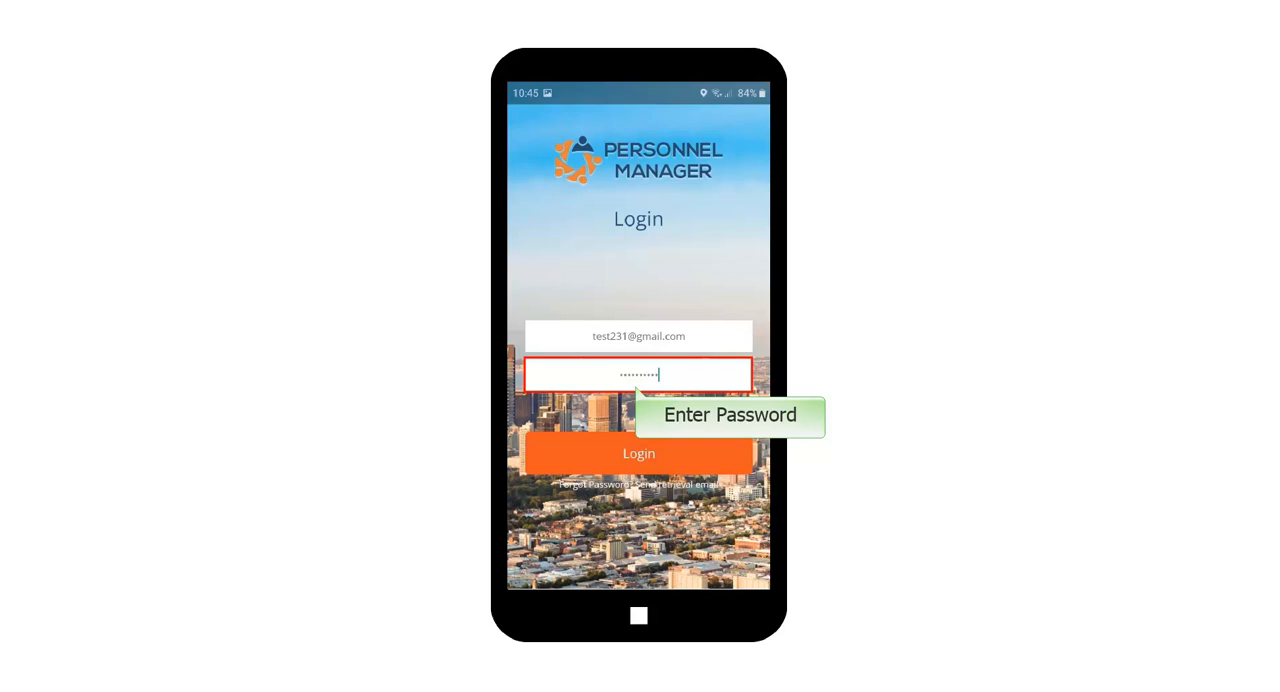
{"action": "left_click", "coordinate": [638, 453]}
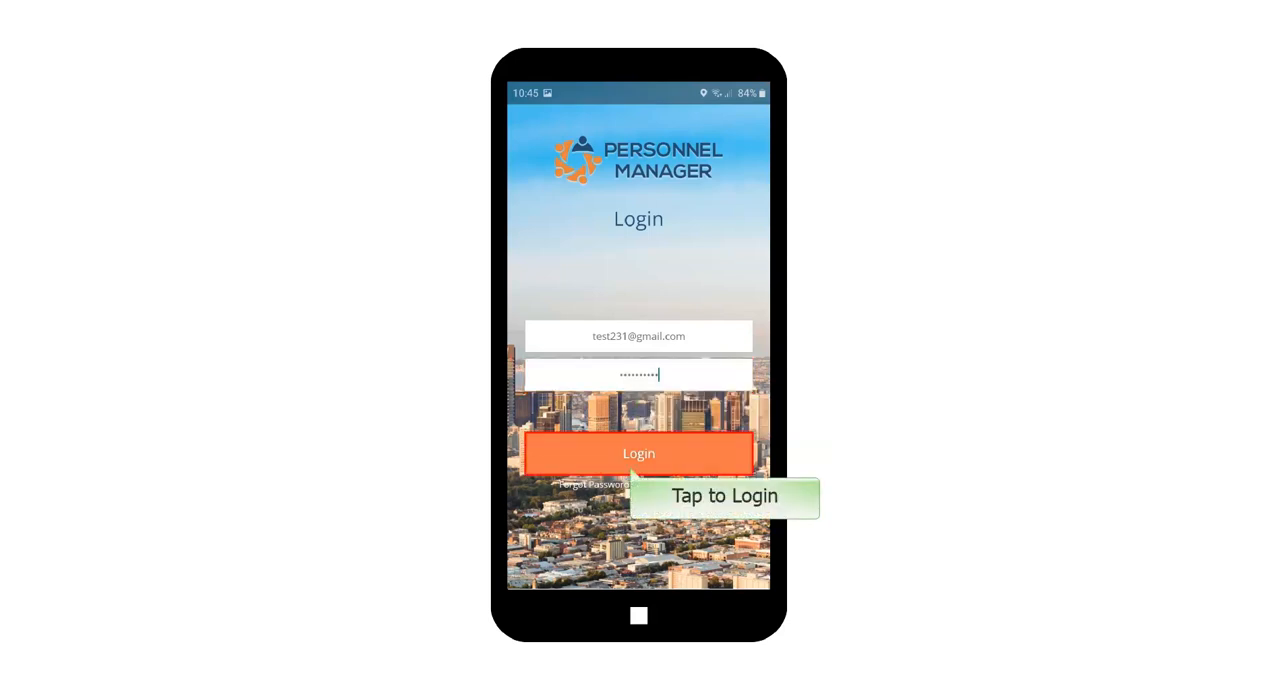
{"action": "left_click", "coordinate": [638, 453]}
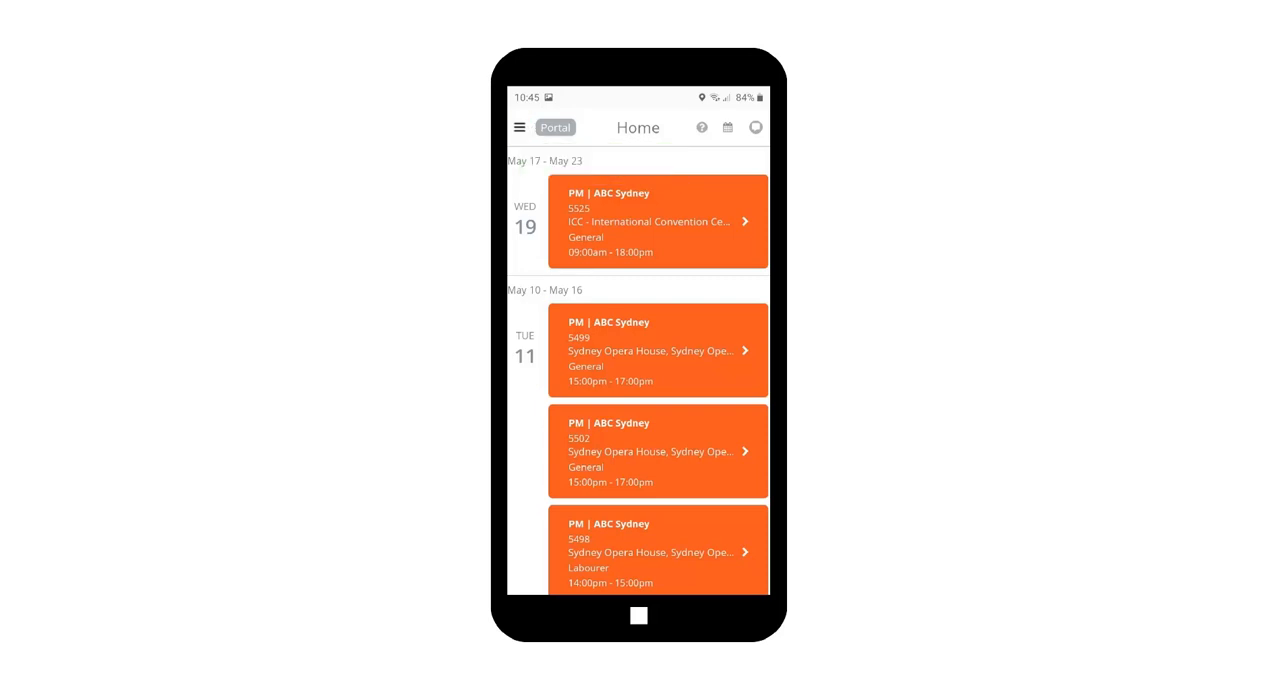
Go to the Jobs list from the side menu to reach the ABC Sydney job.
{"action": "left_click", "coordinate": [519, 127]}
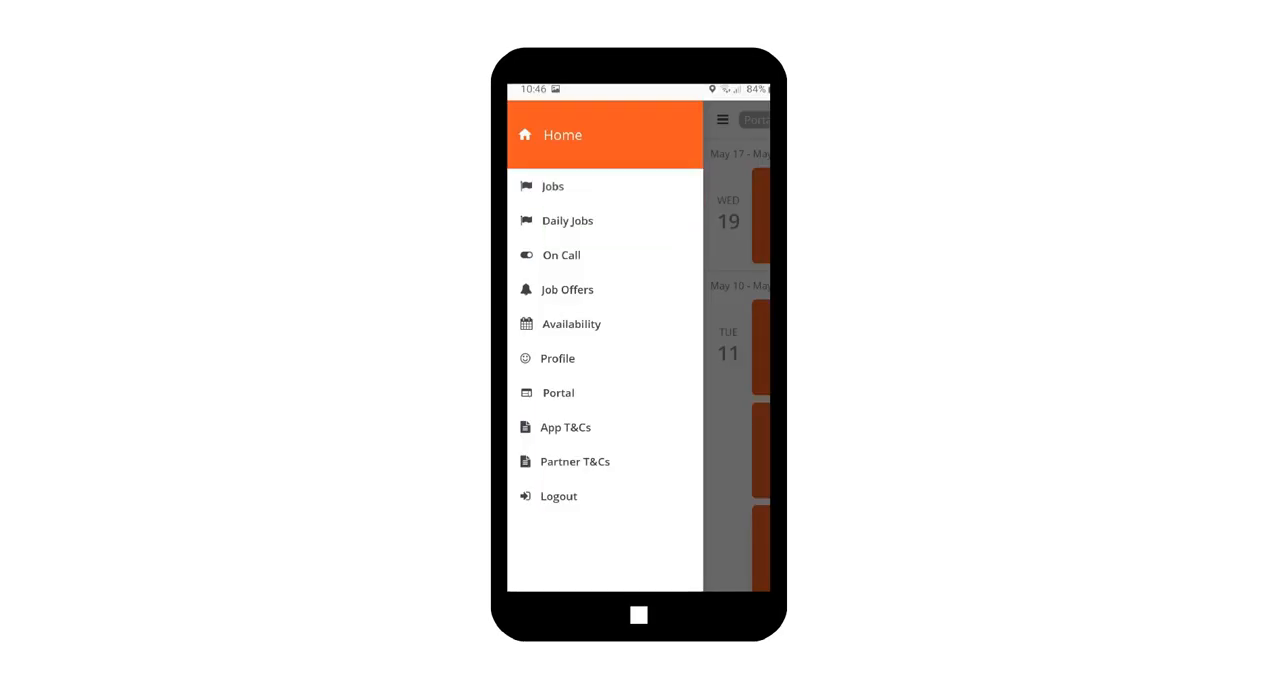
{"action": "left_click", "coordinate": [562, 134]}
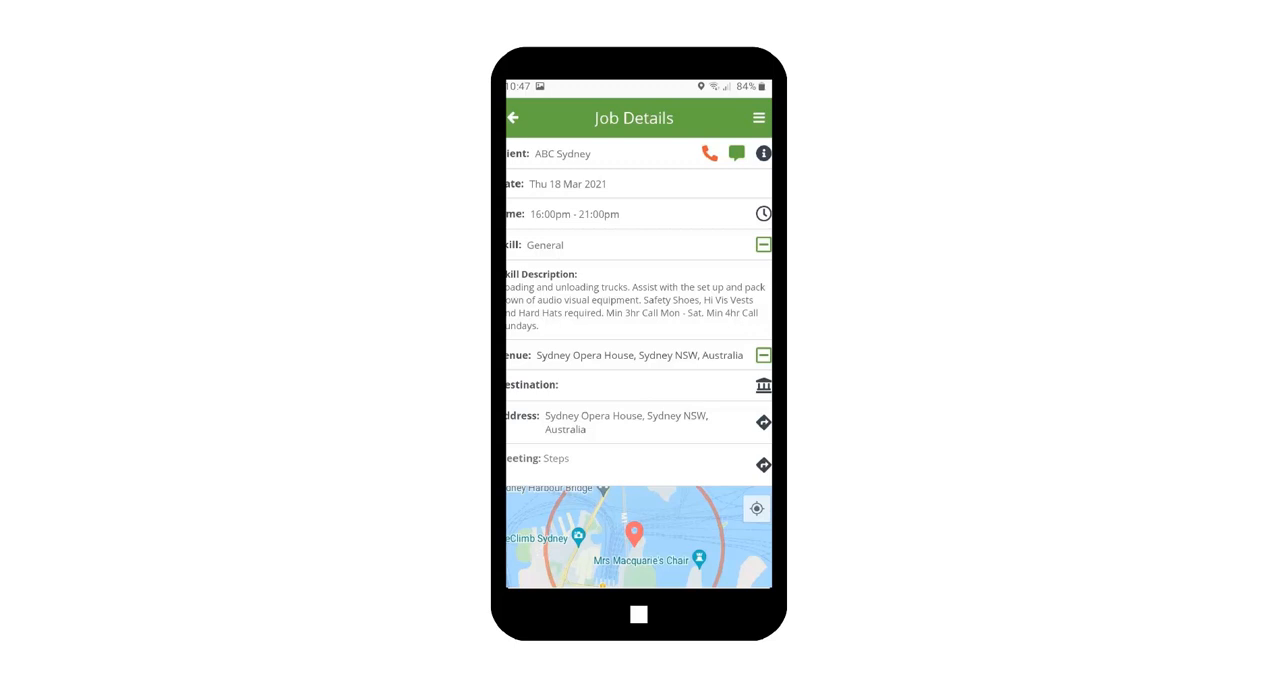
Show Daily Jobs for Wednesday 19 May, with job 5525 on the map.
{"action": "left_click", "coordinate": [758, 118]}
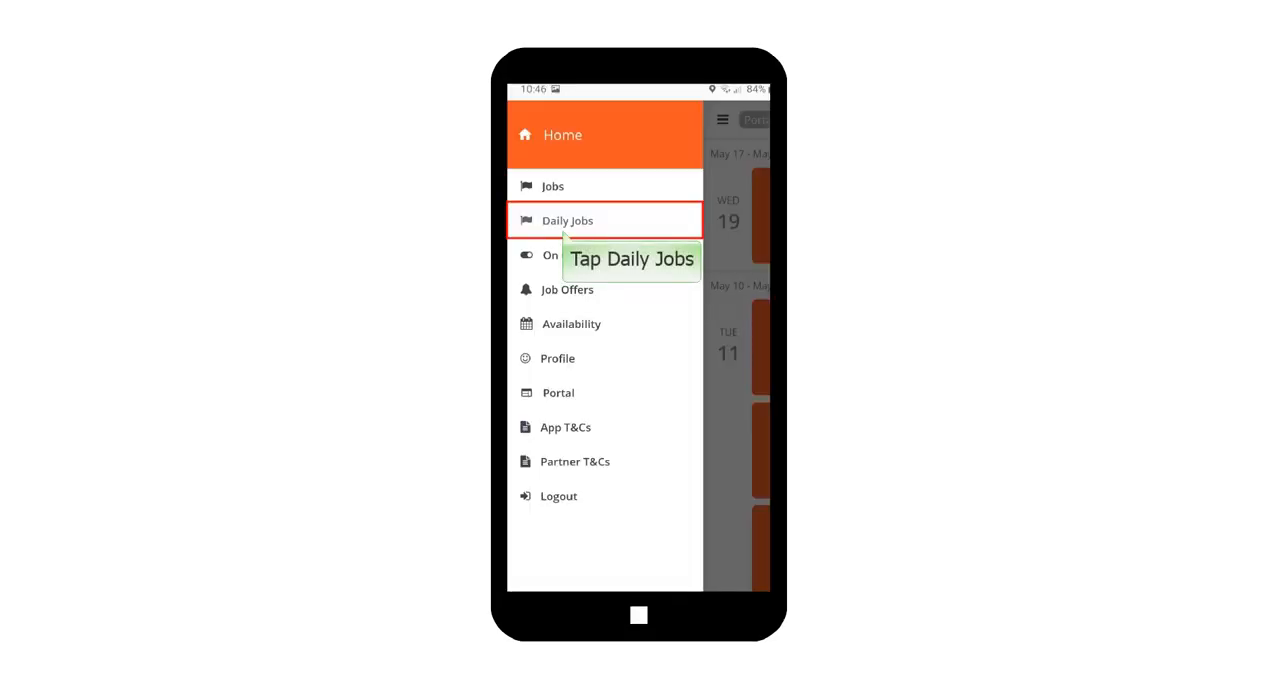
{"action": "left_click", "coordinate": [566, 220]}
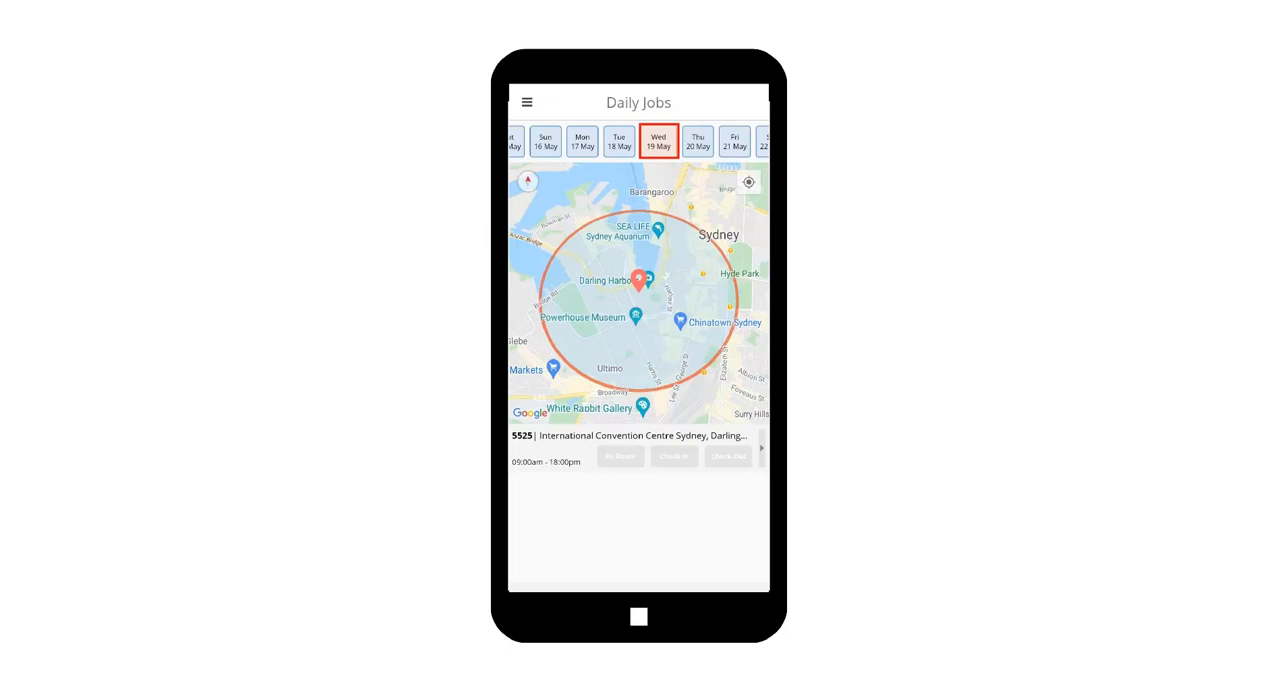
{"action": "left_click", "coordinate": [527, 101]}
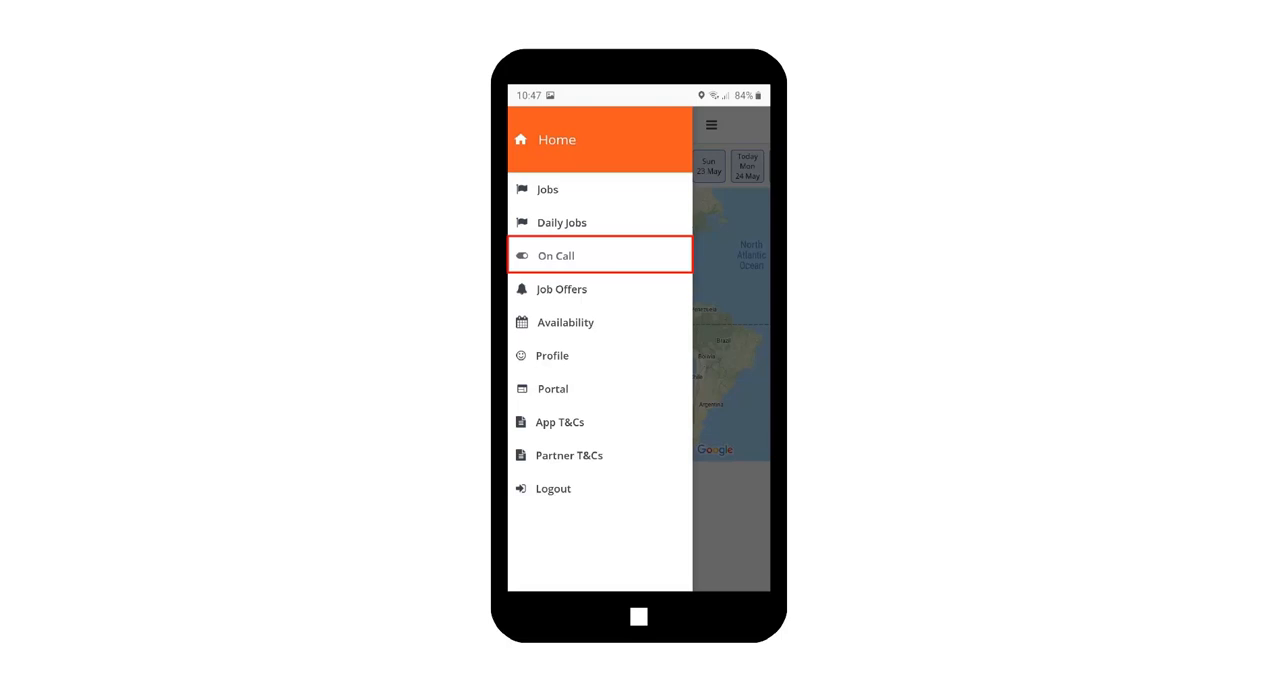
Open On Call and switch the crew status from On Call to Off Call.
{"action": "left_click", "coordinate": [555, 255]}
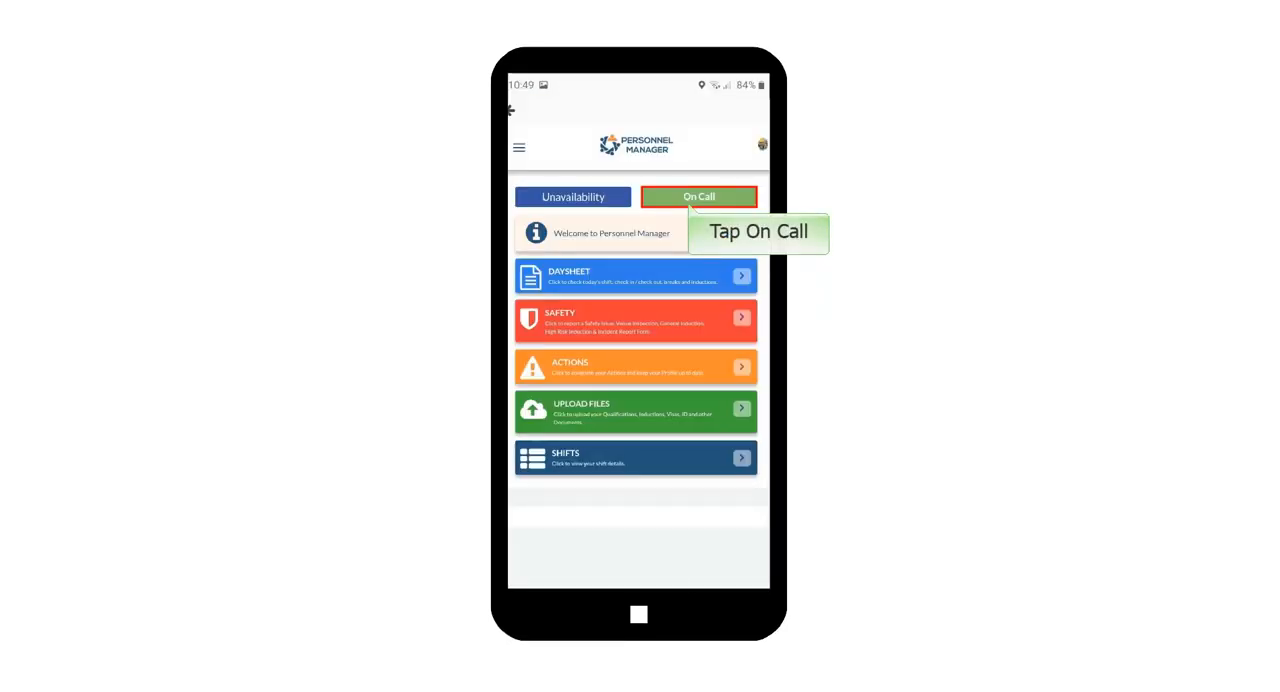
{"action": "left_click", "coordinate": [699, 196]}
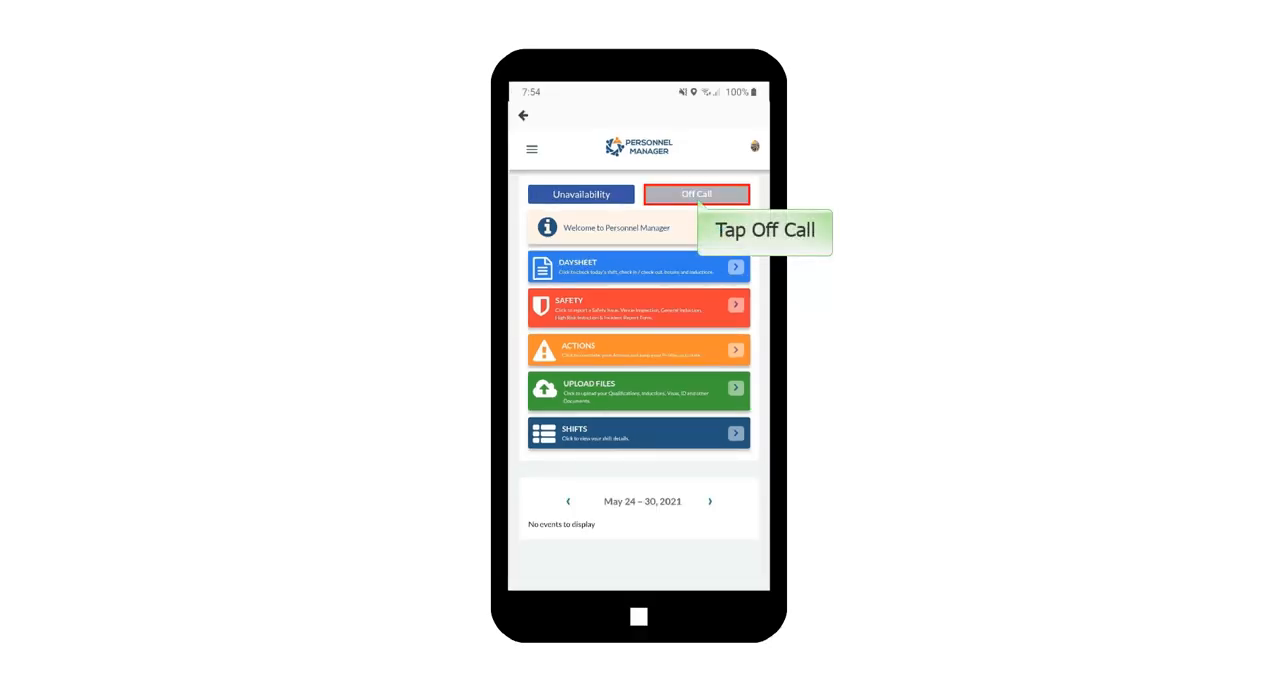
{"action": "left_click", "coordinate": [697, 194]}
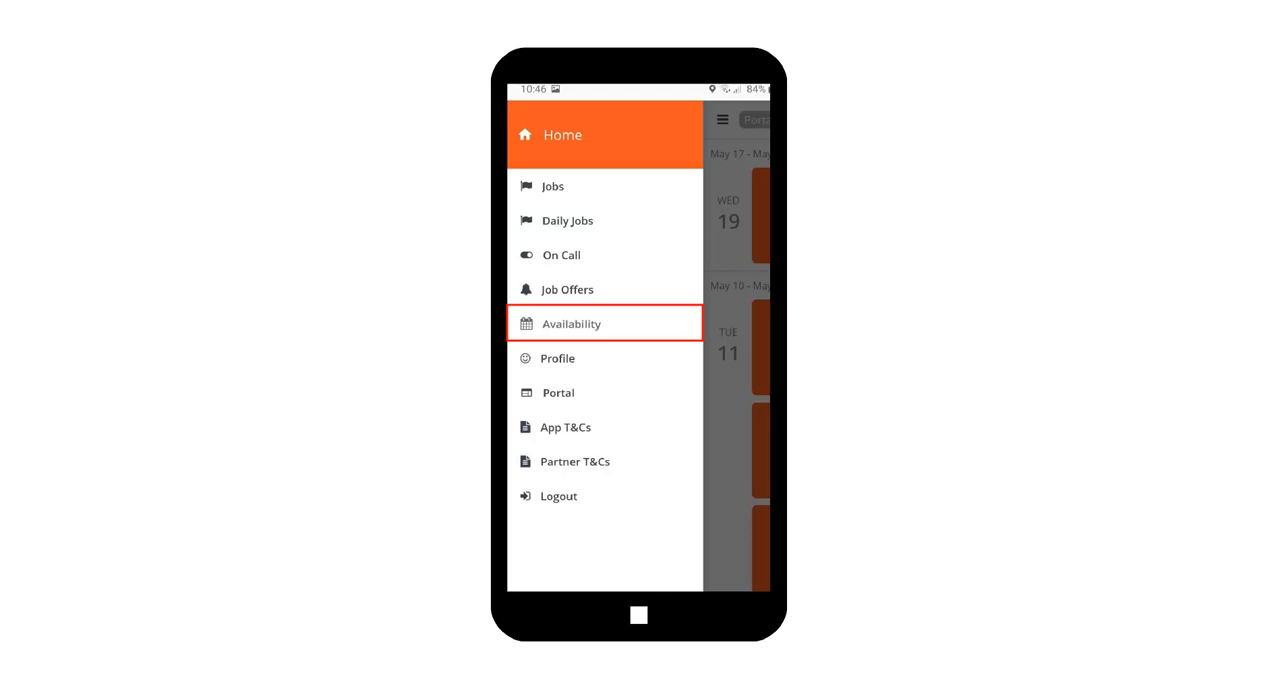
Open Availability's Add/Edit Unavailability form and scroll the May 2021 calendar.
{"action": "left_click", "coordinate": [571, 323]}
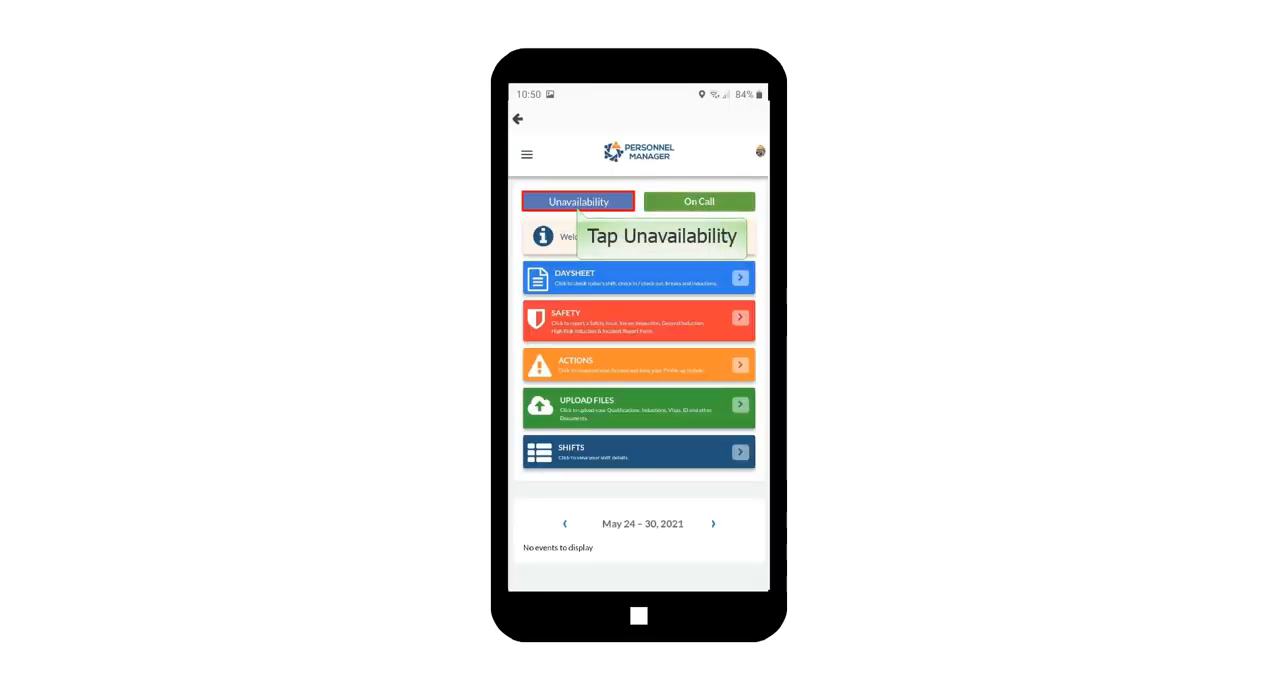
{"action": "left_click", "coordinate": [578, 201]}
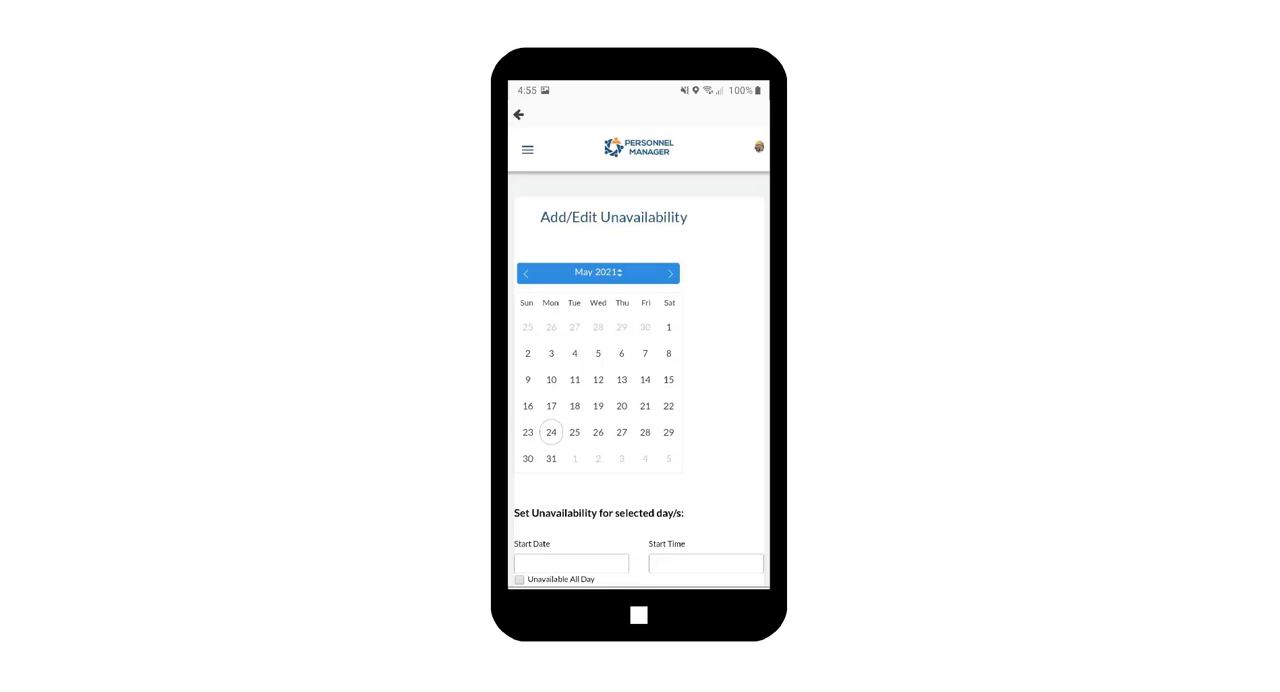
{"action": "scroll", "scroll_direction": "down", "scroll_amount": 3}
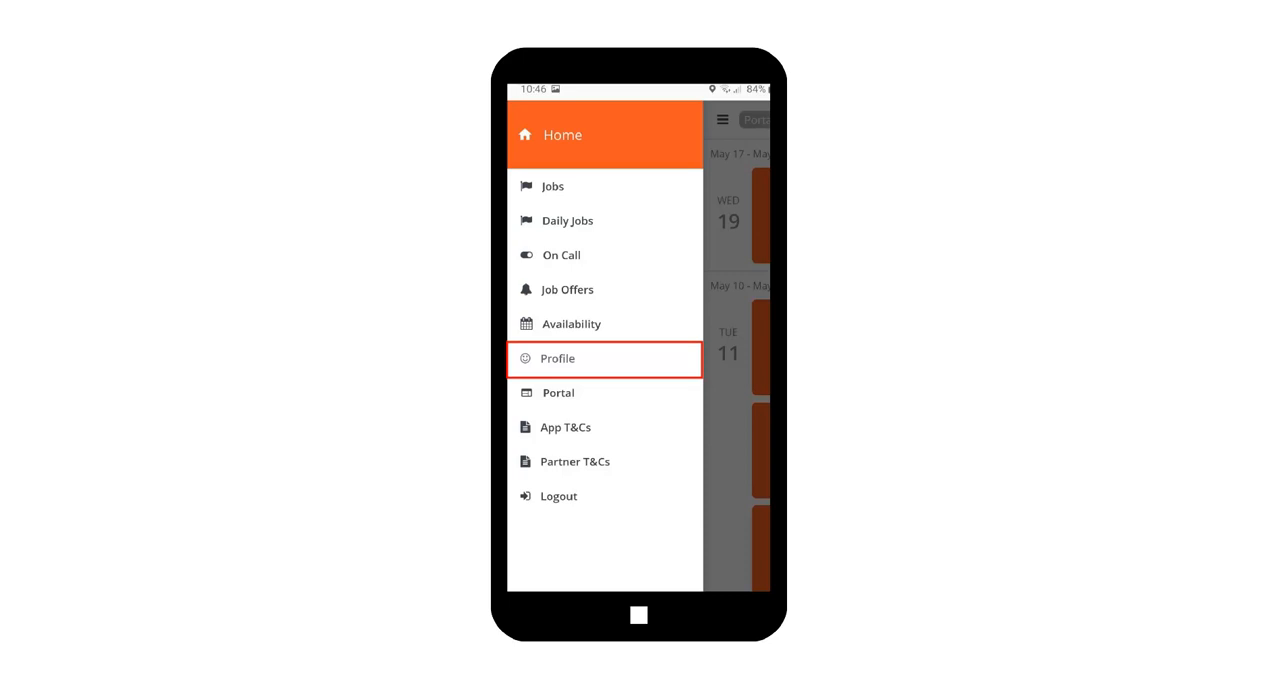
View the Profile screen showing name, address, phone and kiosk PIN.
{"action": "left_click", "coordinate": [557, 358]}
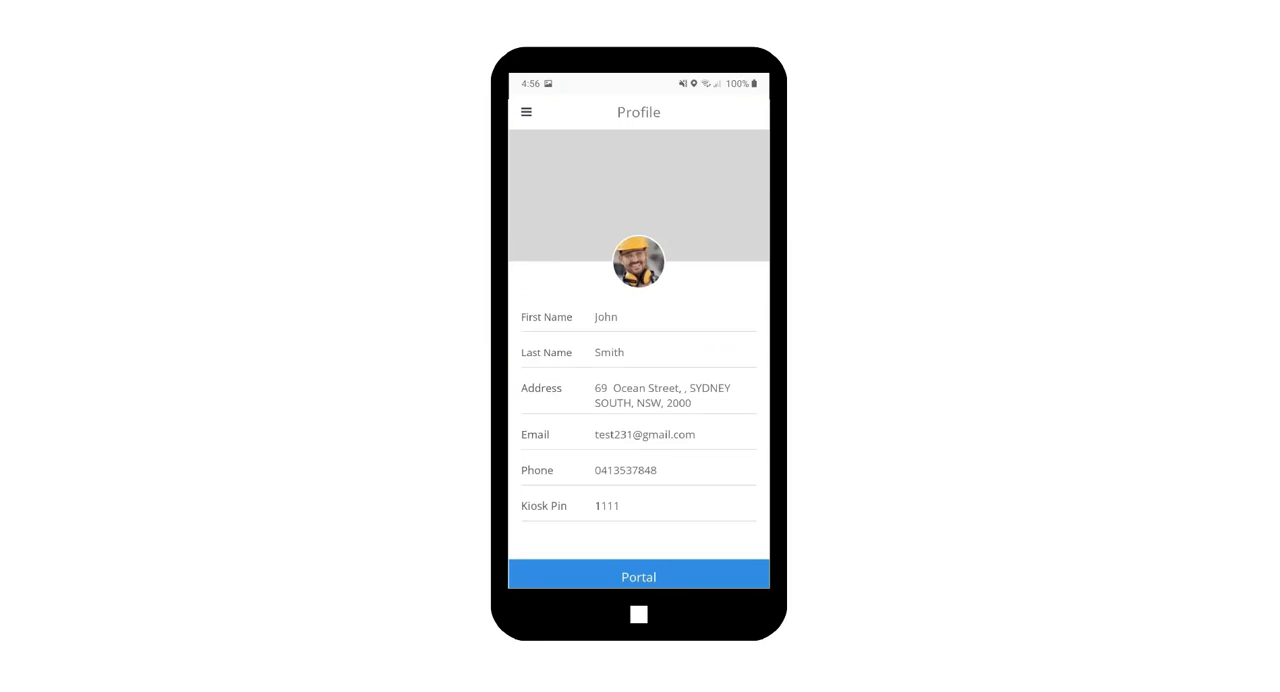
{"action": "left_click", "coordinate": [638, 576]}
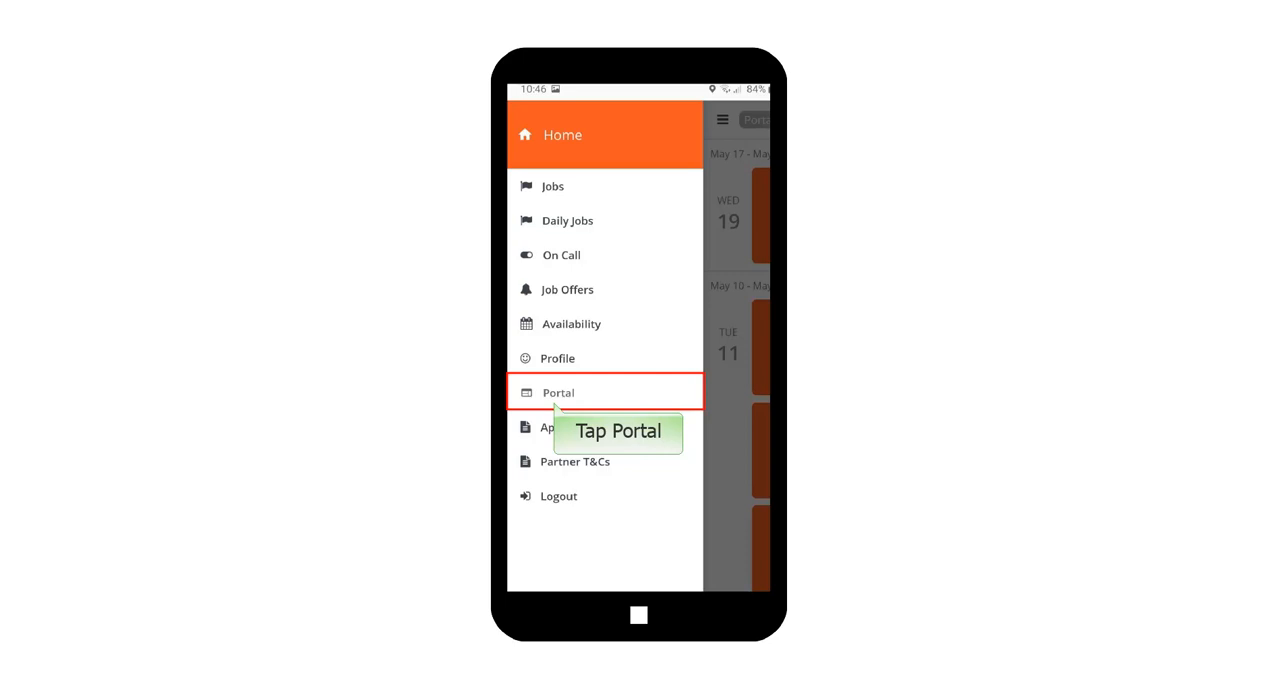
Open Portal from the side menu to show the Daysheet, Safety and Shifts tiles.
{"action": "left_click", "coordinate": [558, 392]}
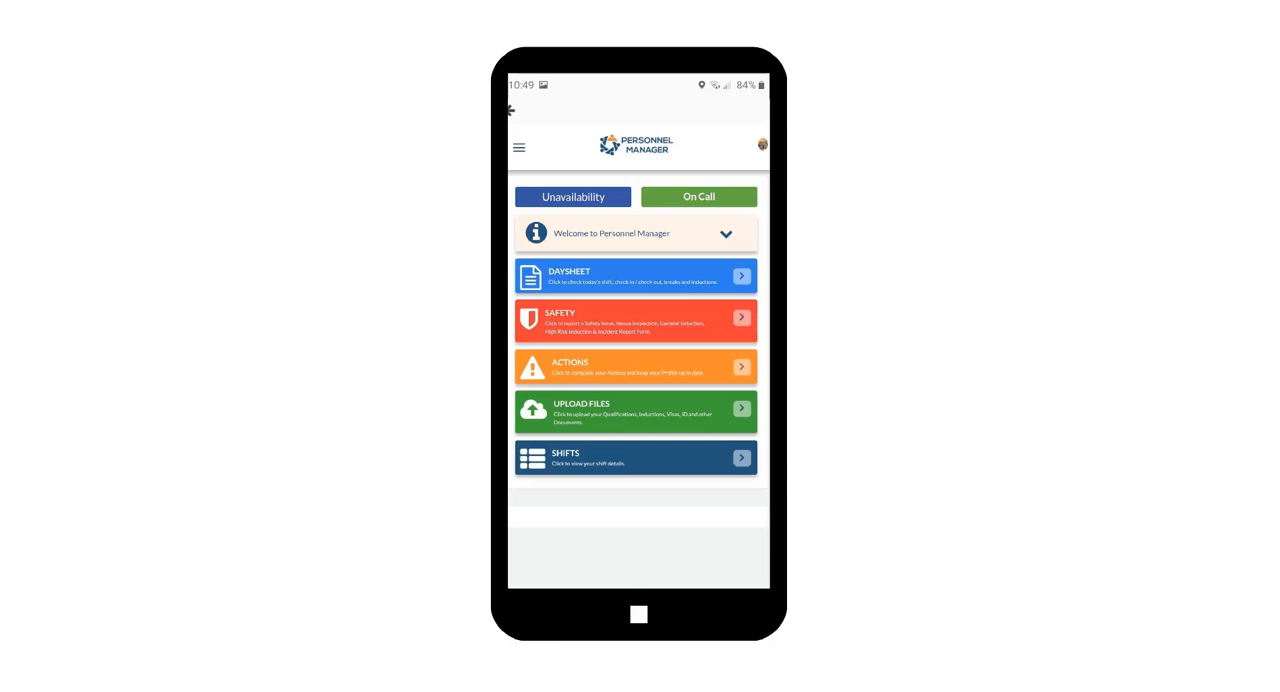
Visit the portal's Jobs, Options and Unavailability pages, then show the Logout/Profile menu.
{"action": "left_click", "coordinate": [519, 147]}
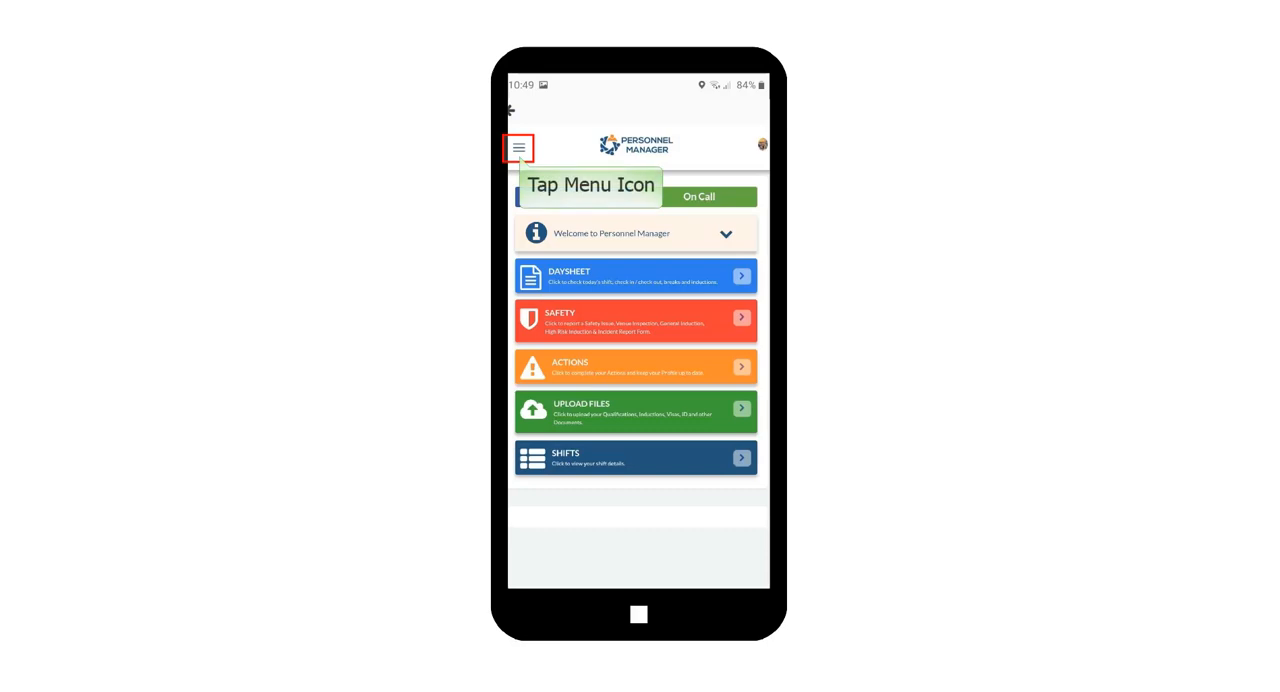
{"action": "left_click", "coordinate": [520, 148]}
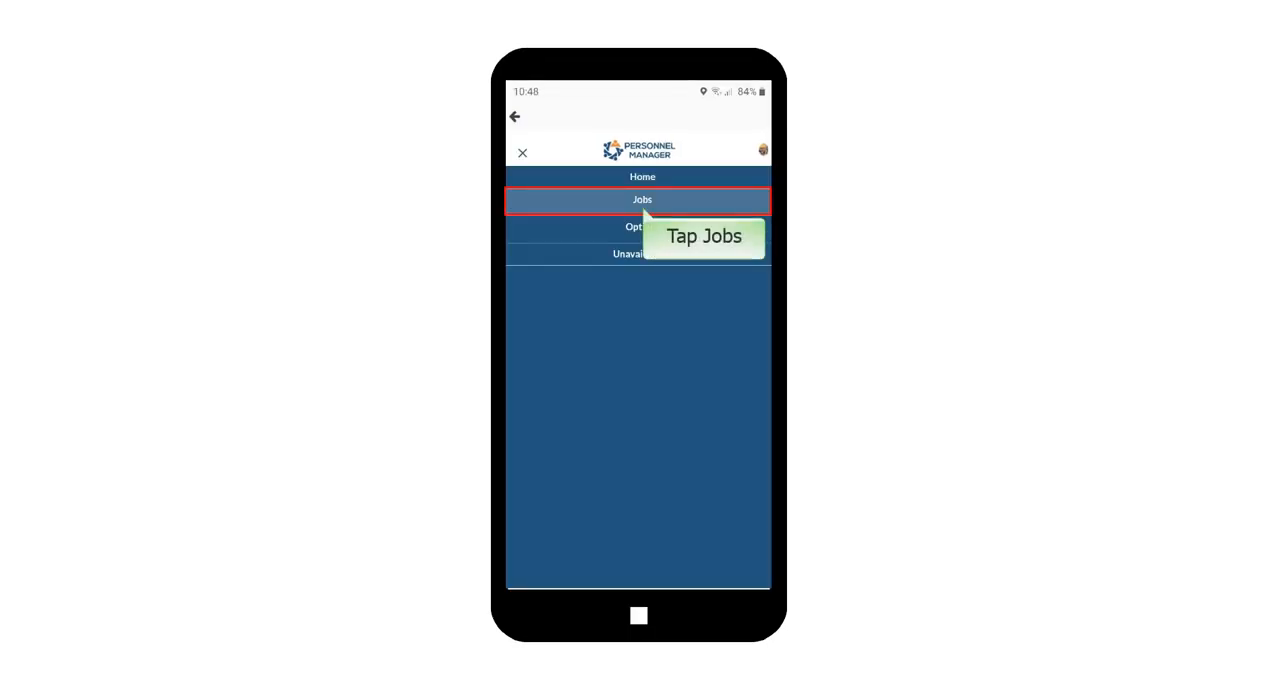
{"action": "left_click", "coordinate": [642, 199]}
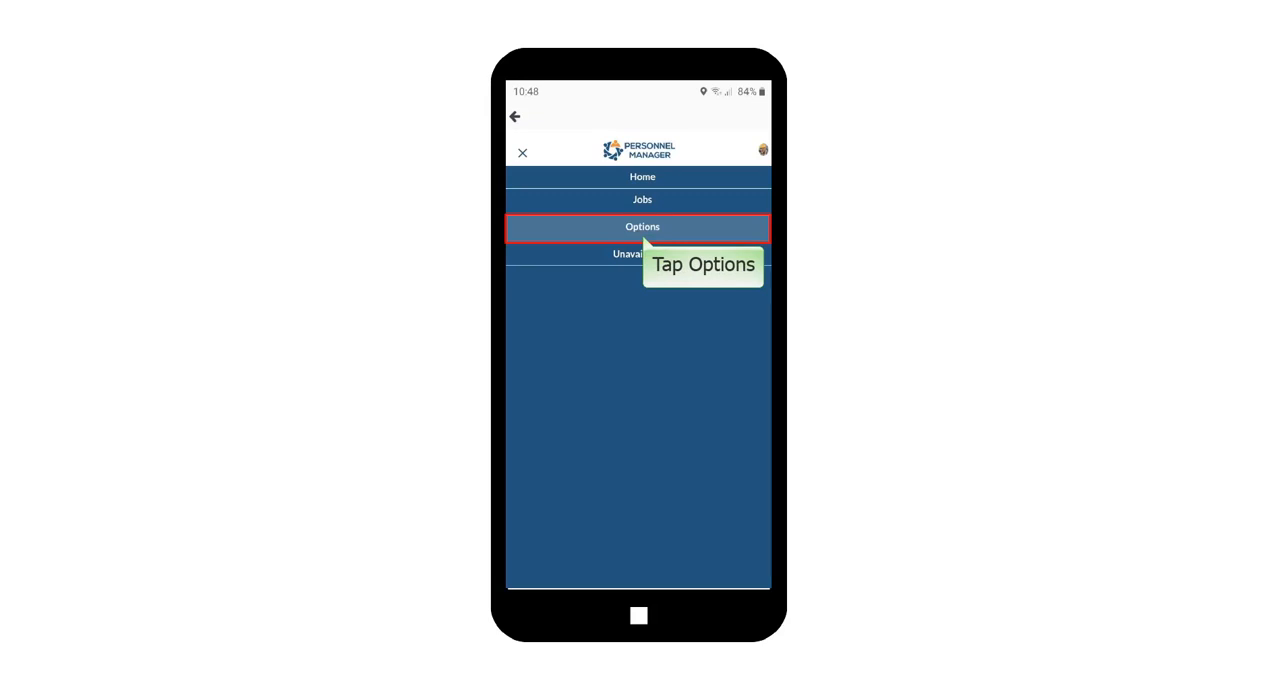
{"action": "left_click", "coordinate": [642, 226]}
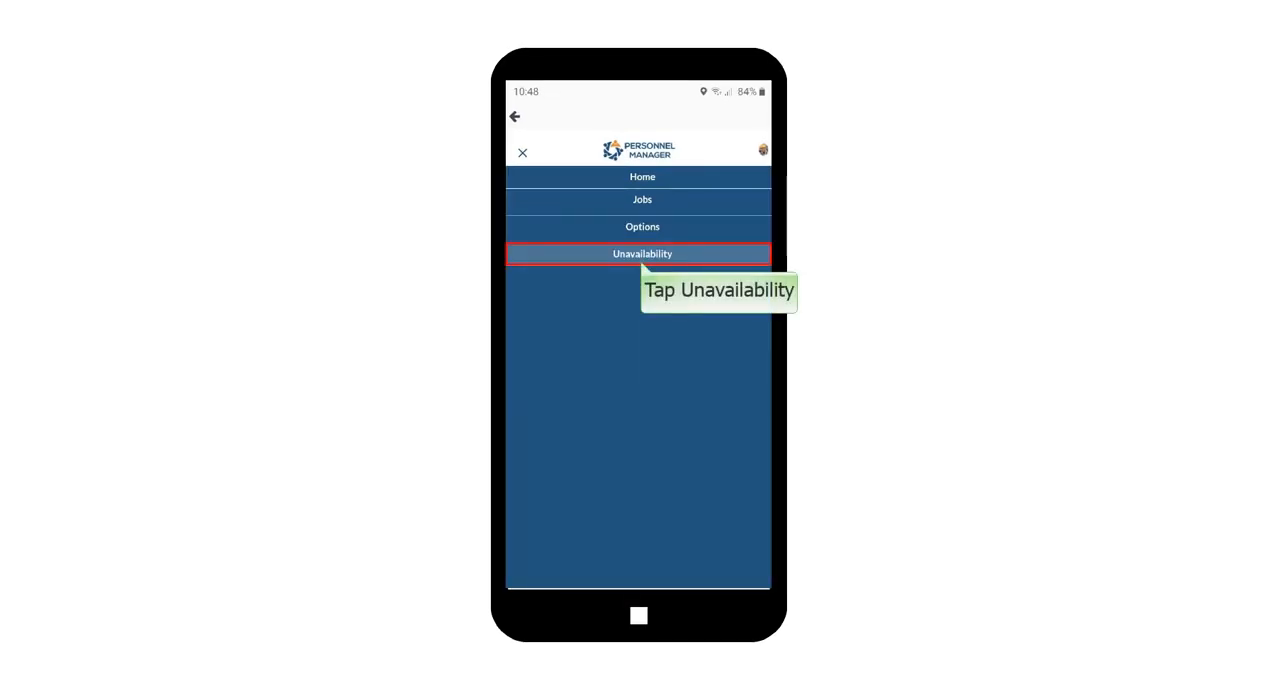
{"action": "left_click", "coordinate": [642, 253]}
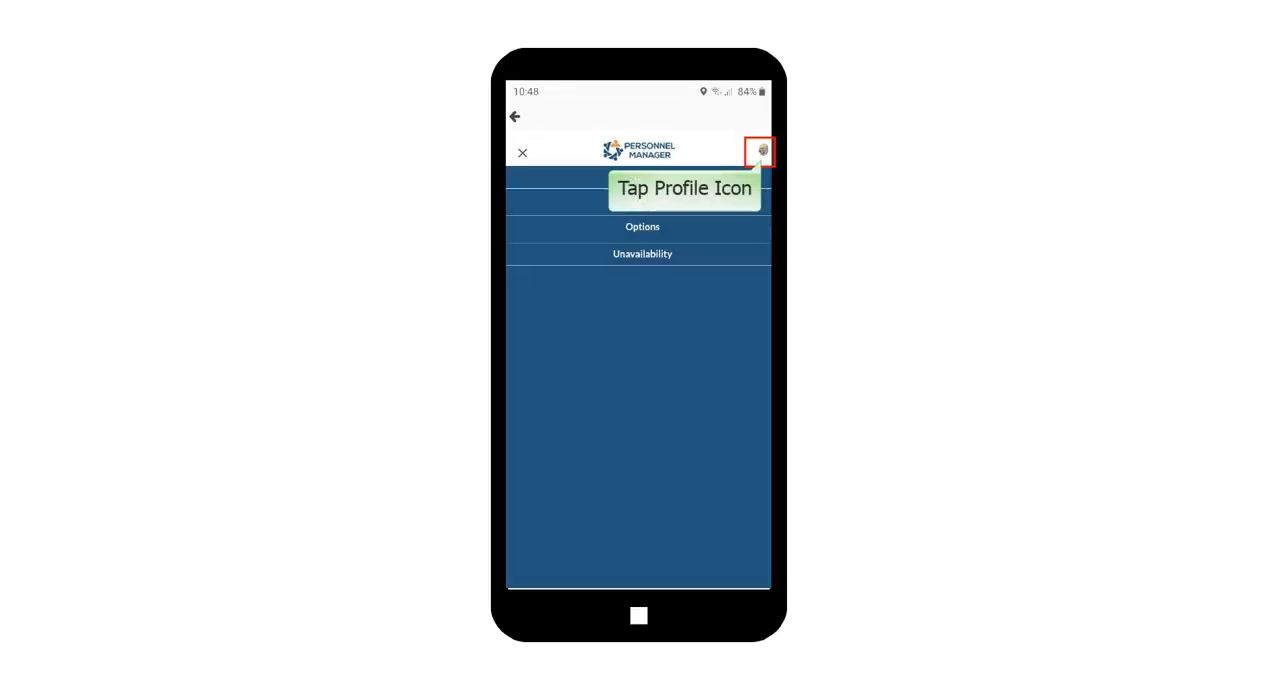
{"action": "left_click", "coordinate": [760, 152]}
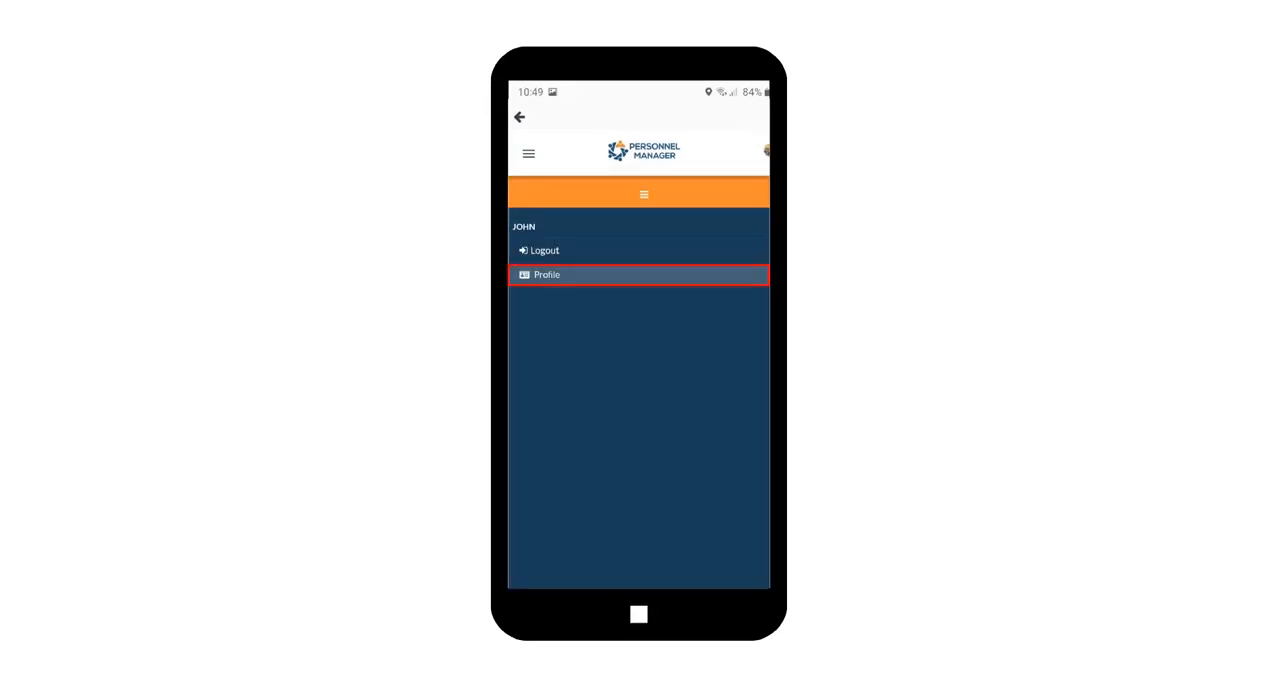